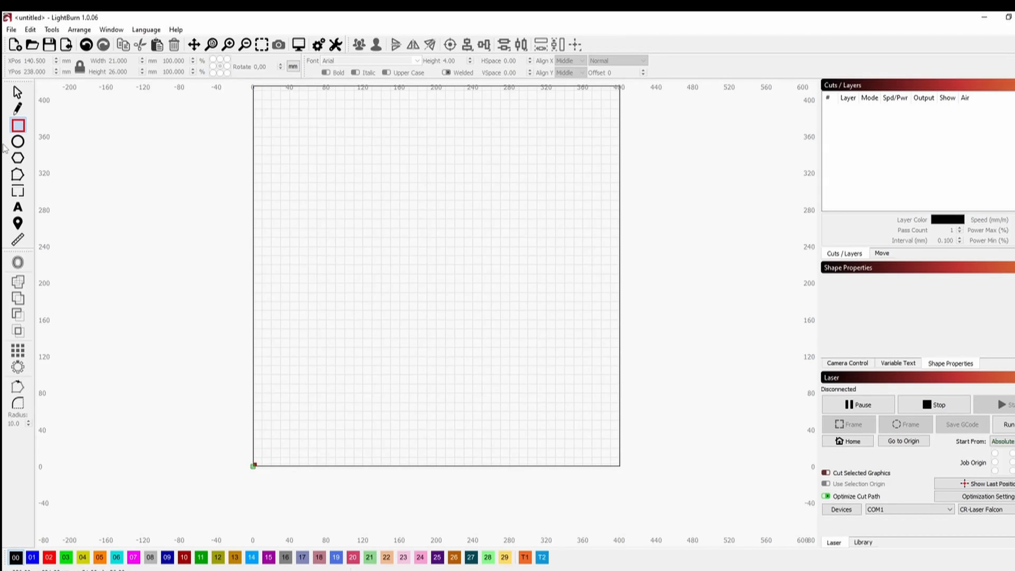
pyautogui.moveTo(343, 191)
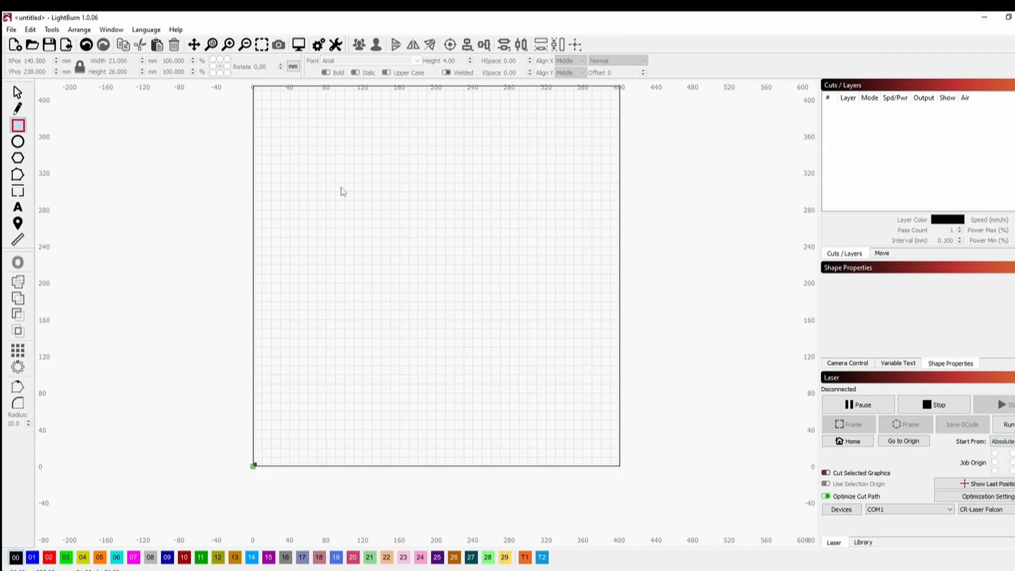
# - Draw a 7 mm by 7 mm square on the empty workspace
pyautogui.moveTo(340, 187); pyautogui.dragTo(379, 223)
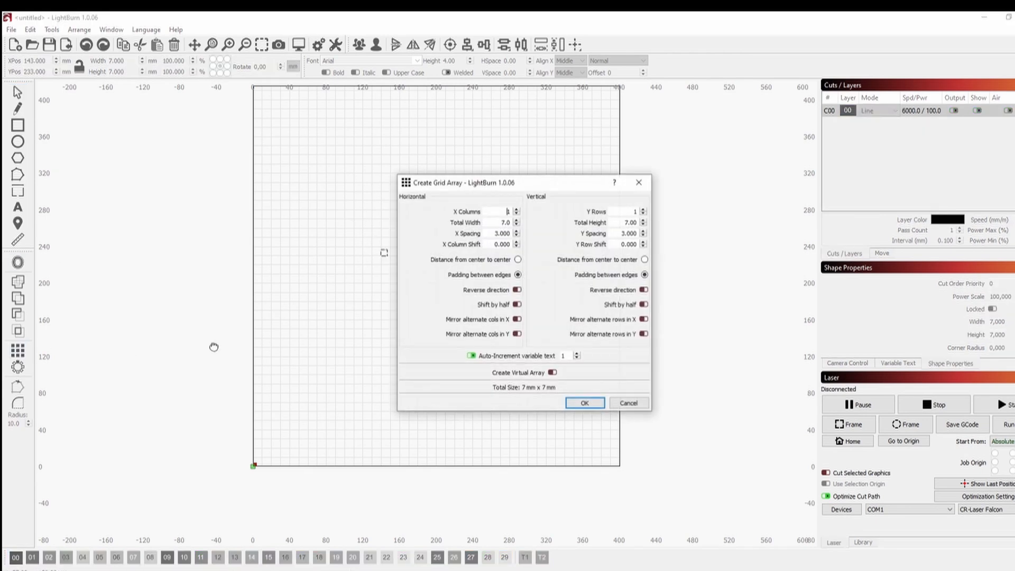
# - Array the square into 10 columns and 10 rows with 3 mm spacing
pyautogui.write('10')
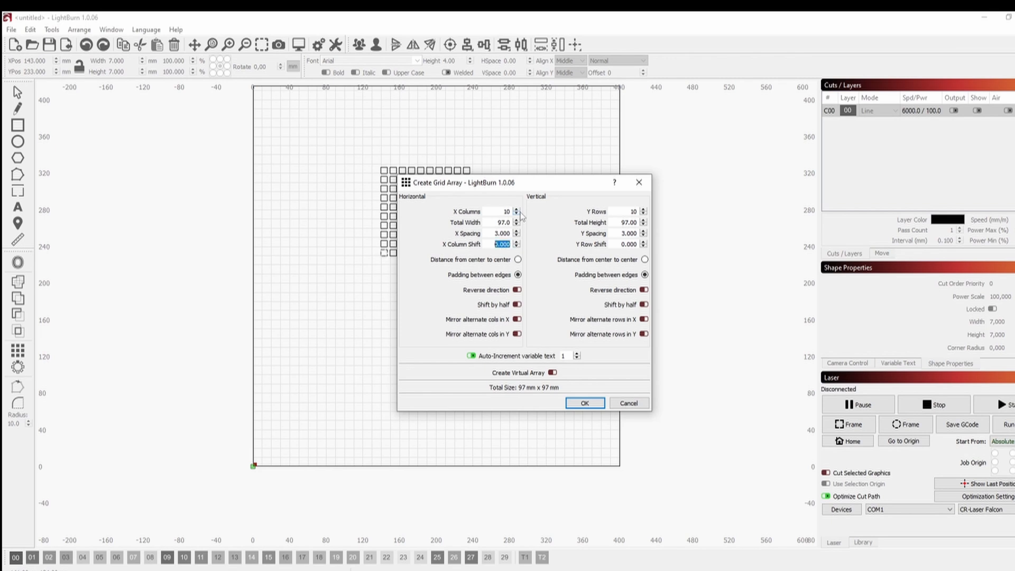
pyautogui.click(583, 403)
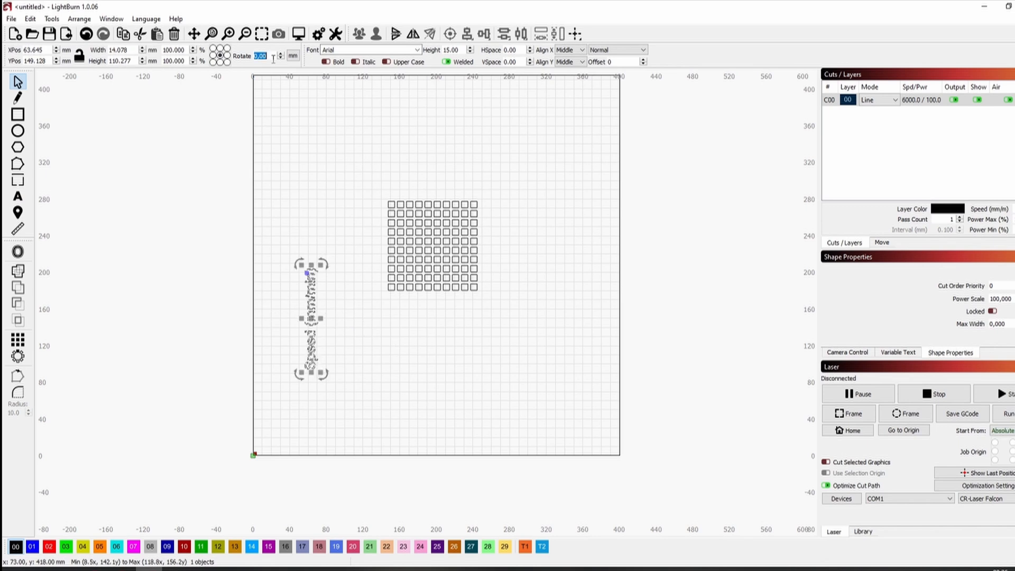
# - Place the vertical Speed (mm/min) title beside the grid's speed row labels
pyautogui.moveTo(311, 317); pyautogui.dragTo(363, 259)
pyautogui.write('4')
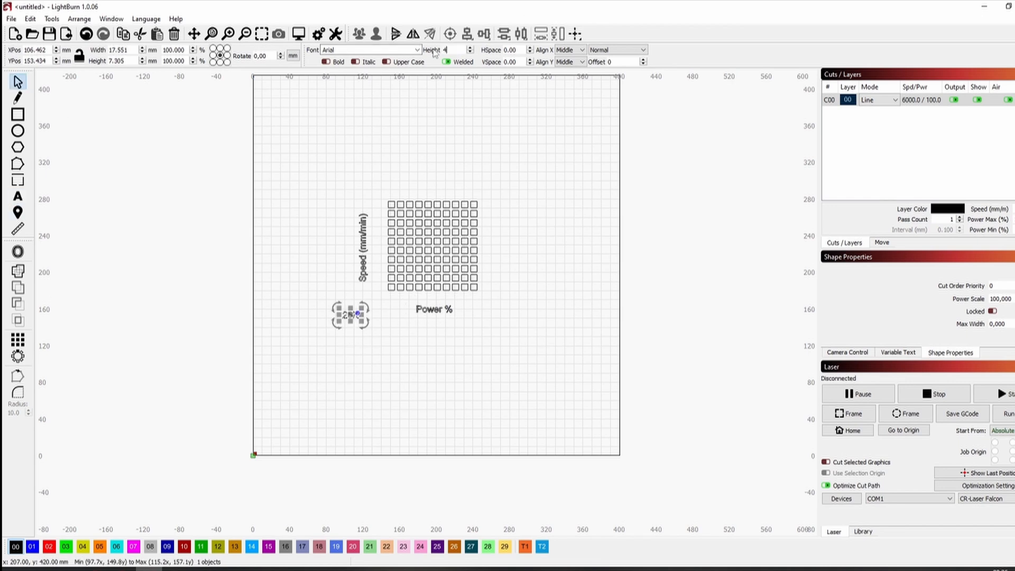
pyautogui.scroll(-3)
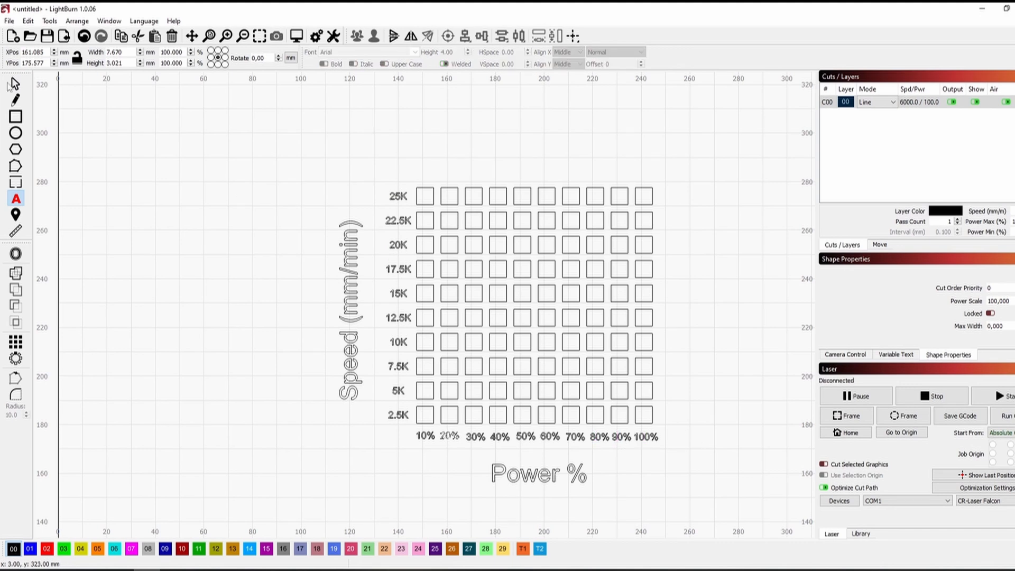
# - Put each speed row on its own colour layer, layer 08 at 20000 mm/min, 100%, two passes
pyautogui.click(536, 436)
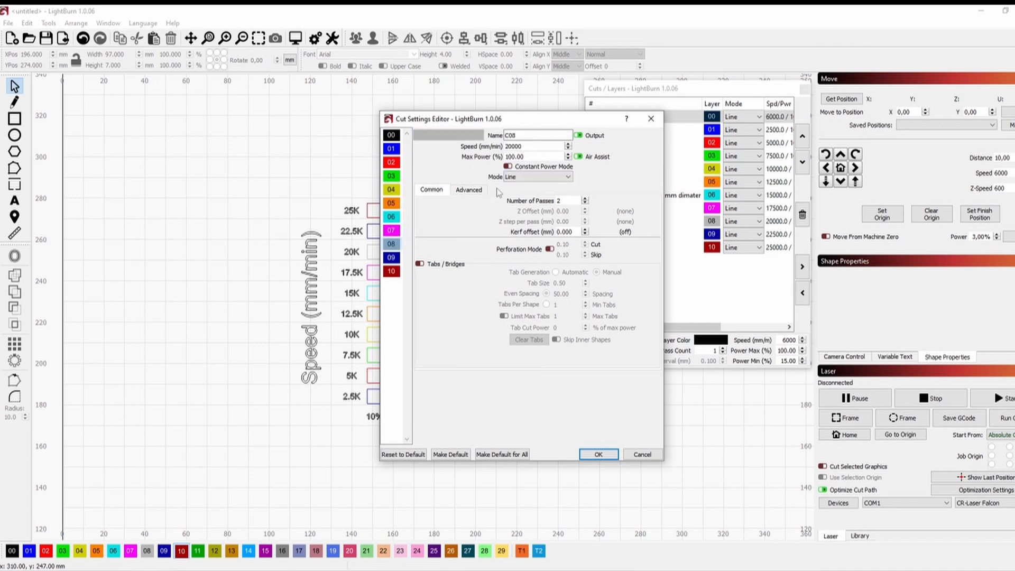
# - Confirm layer cut settings and switch layers 00–06 from Line to Fill mode
pyautogui.click(391, 271)
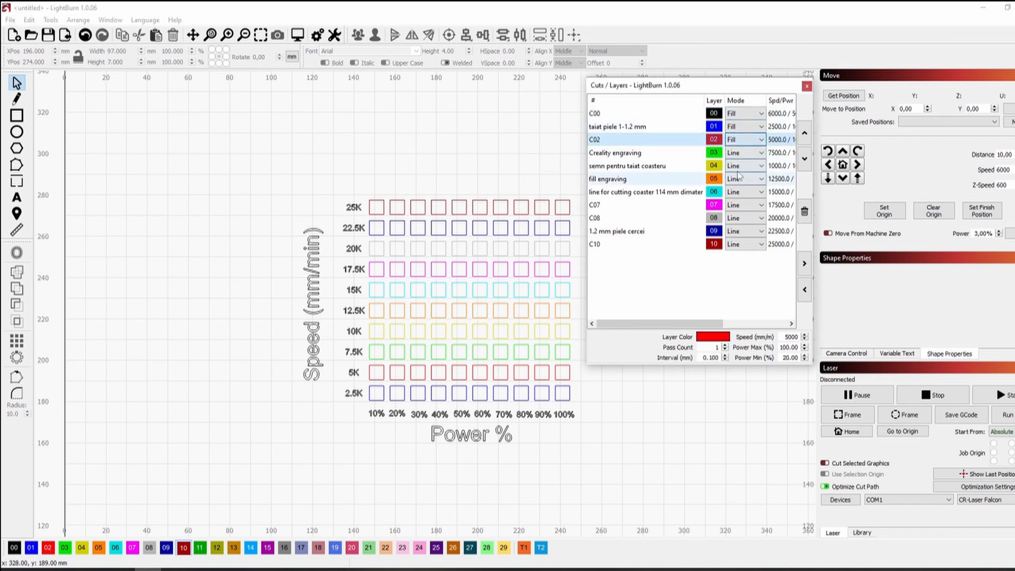
pyautogui.click(744, 164)
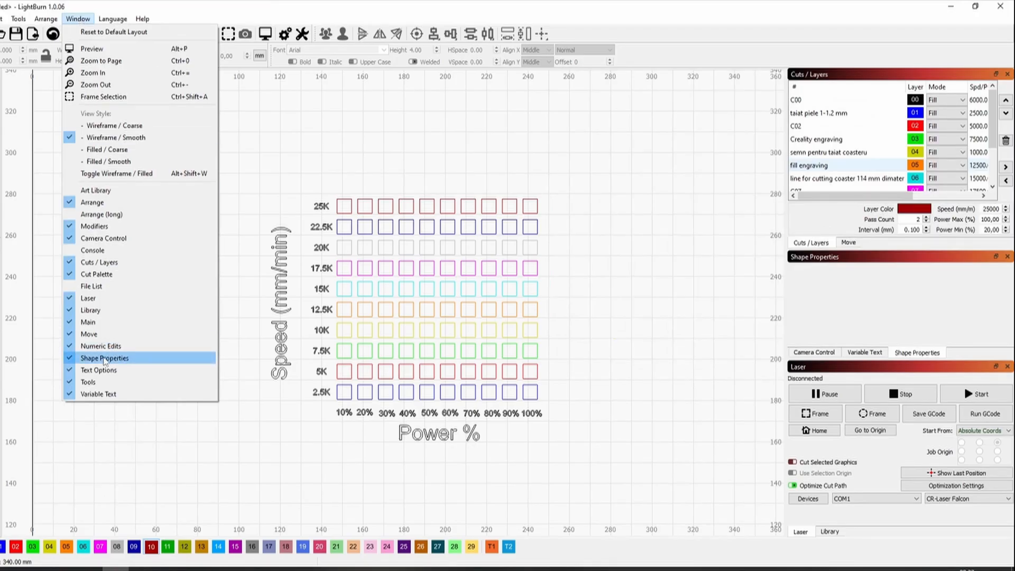
# - Restore Shape Properties and give the 10% column a power scale of 10
pyautogui.click(104, 358)
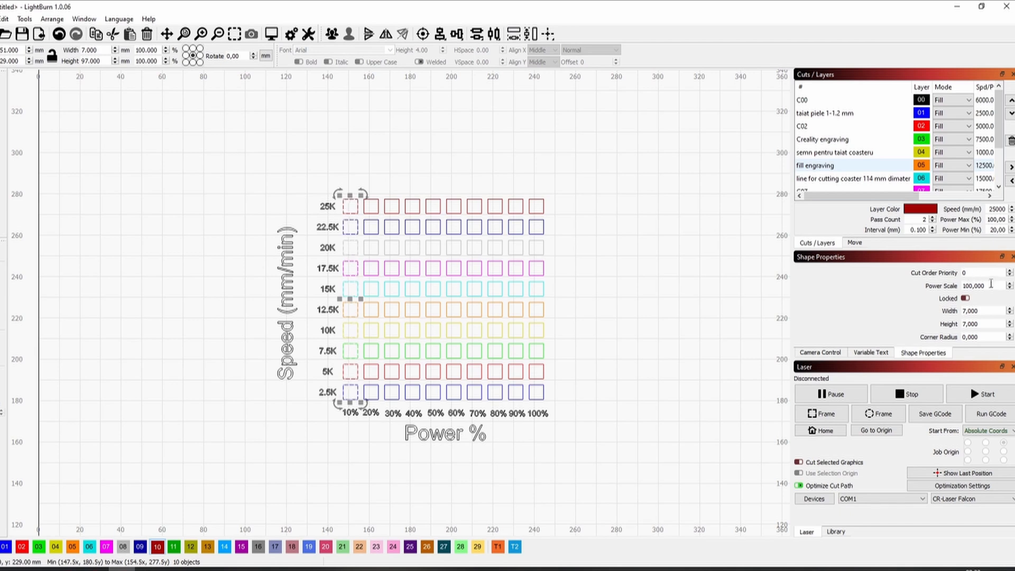
pyautogui.write('10')
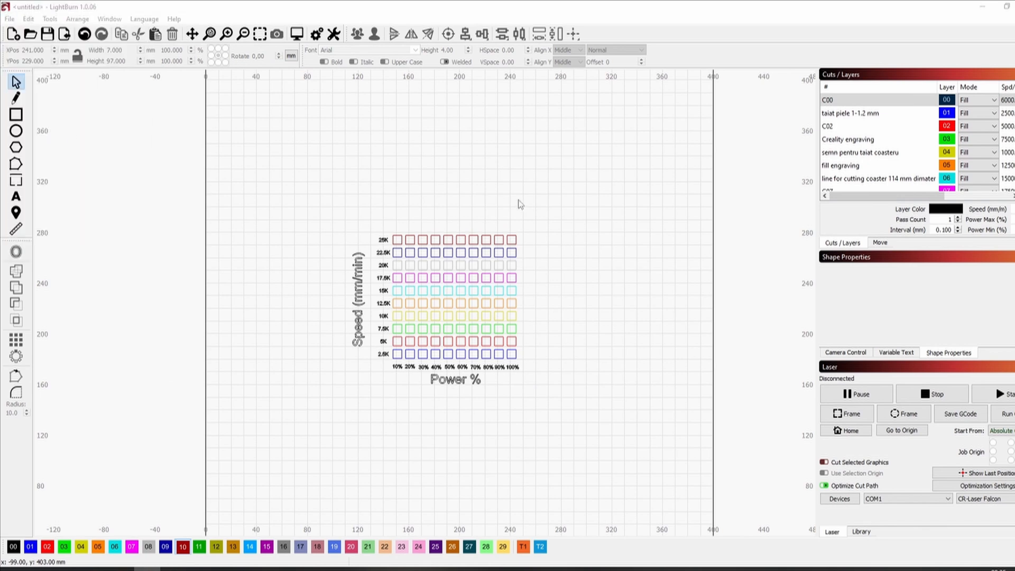
# - Save the job to USB as 'Cutting and Engraving Test for CR Falcon 2.gcode'
pyautogui.click(959, 413)
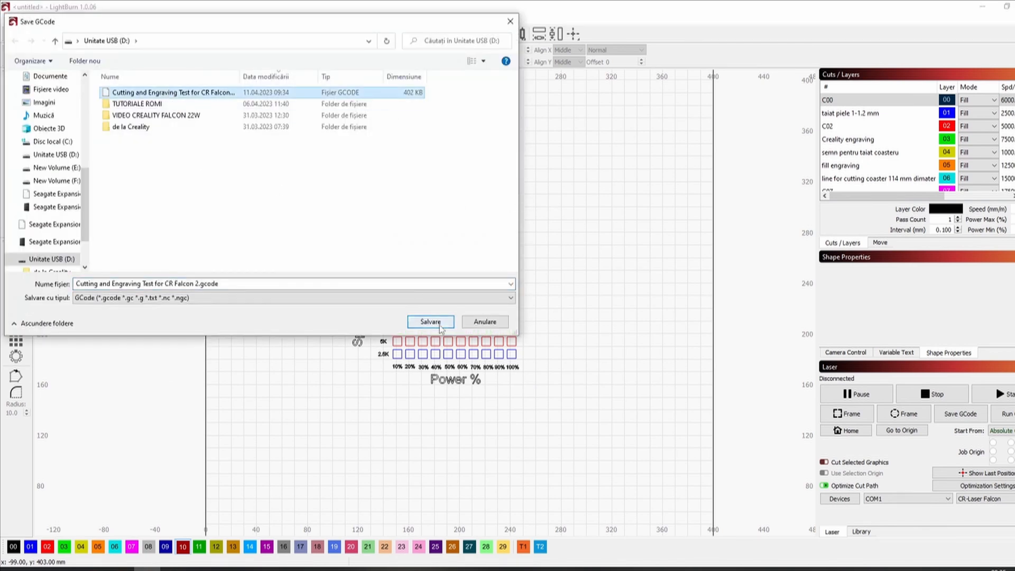
pyautogui.click(430, 322)
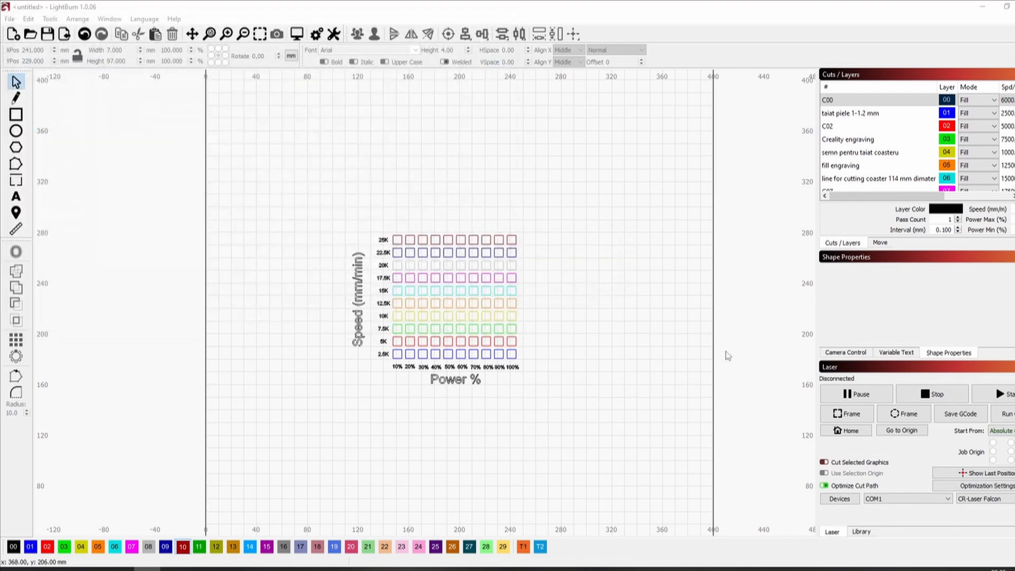